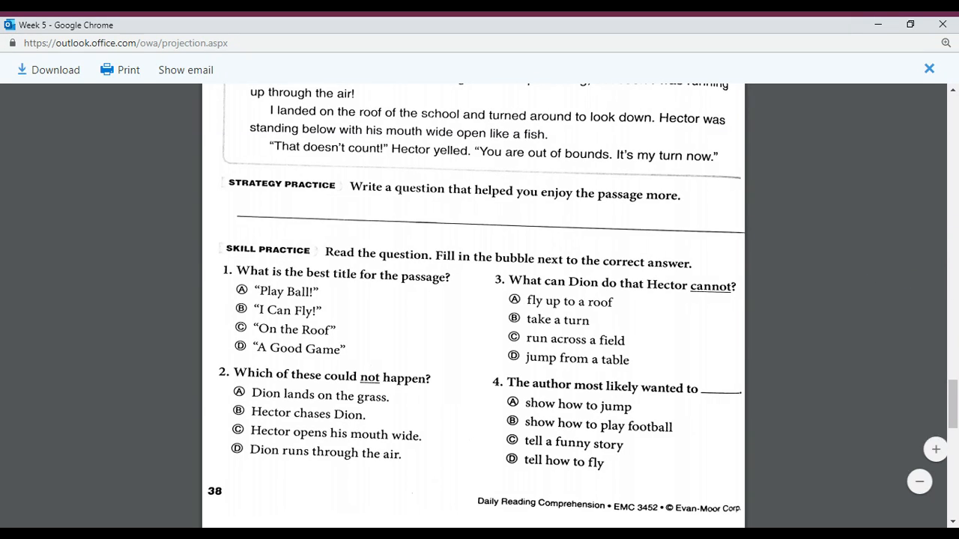
{"action": "scroll", "scroll_direction": "down", "scroll_amount": 3}
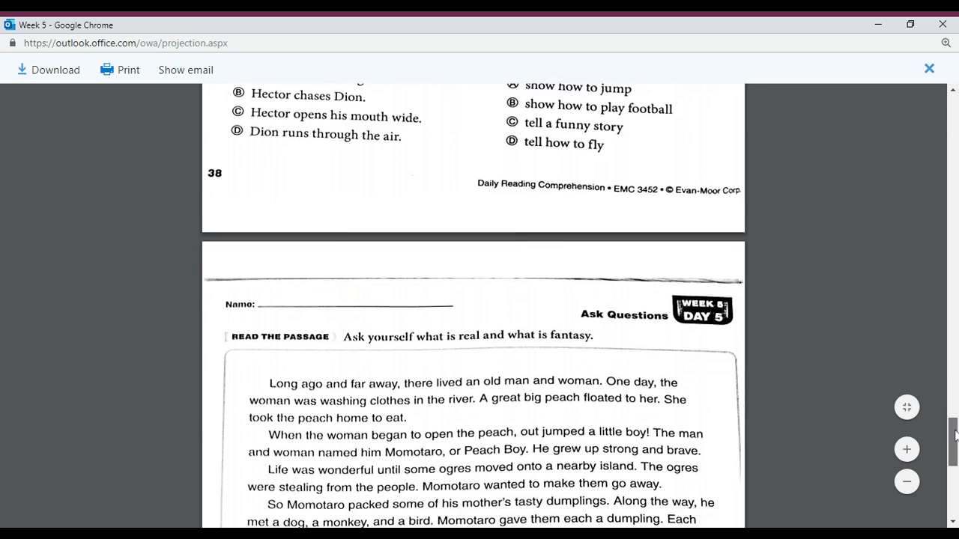
{"action": "scroll", "scroll_direction": "down", "scroll_amount": 3}
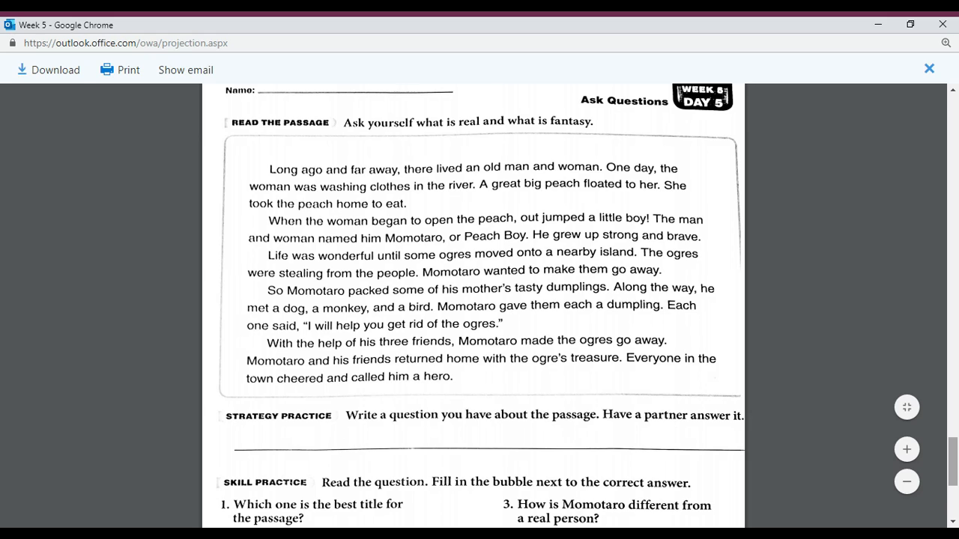
{"action": "mouse_move", "coordinate": [680, 421]}
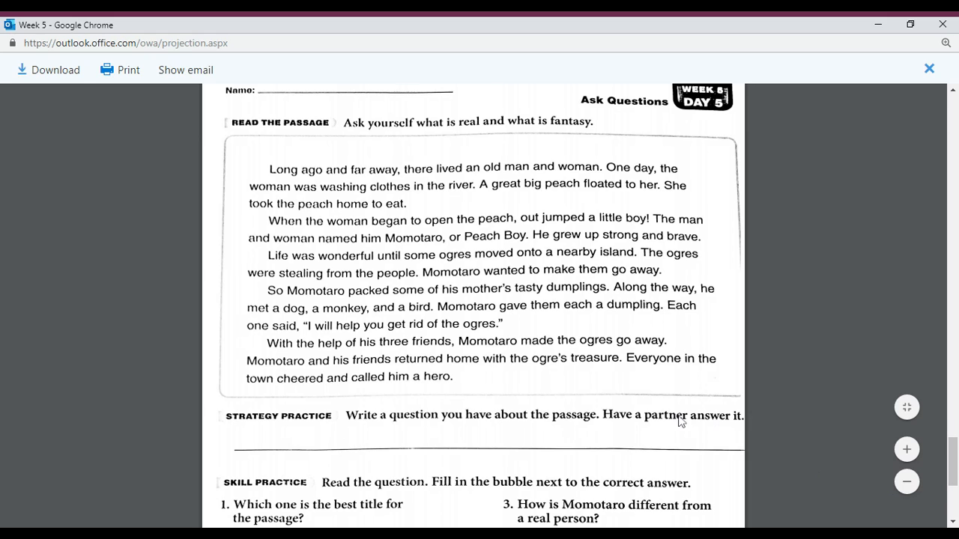
{"action": "mouse_move", "coordinate": [683, 429]}
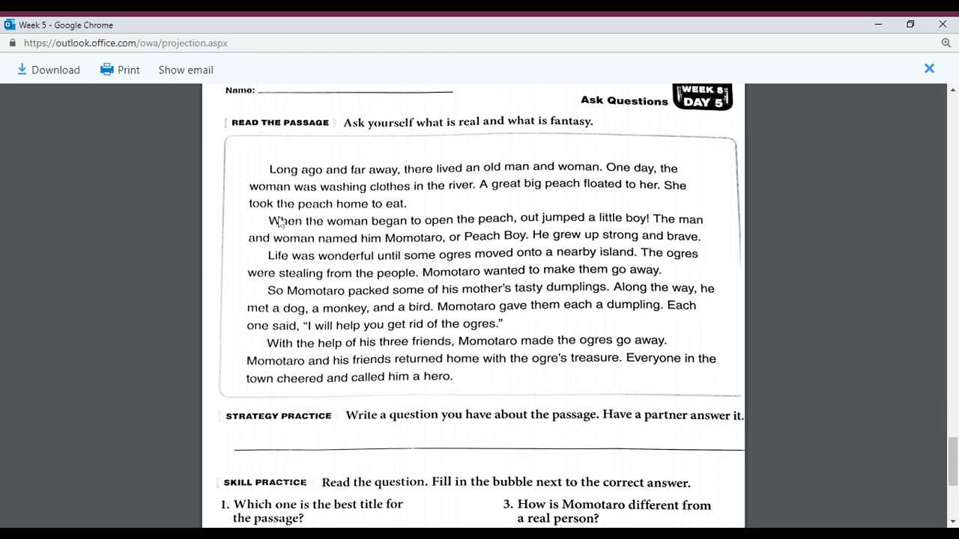
{"action": "mouse_move", "coordinate": [423, 188]}
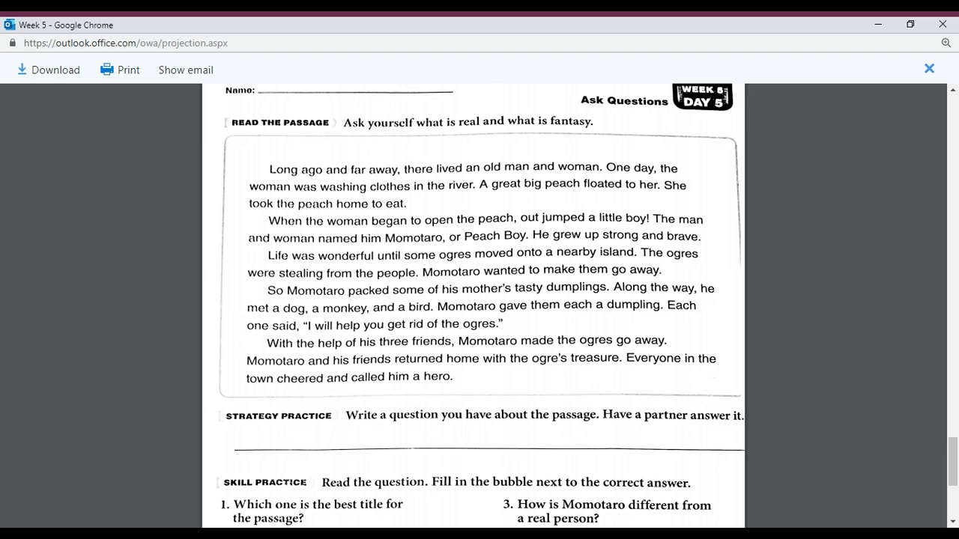
{"action": "mouse_move", "coordinate": [342, 203]}
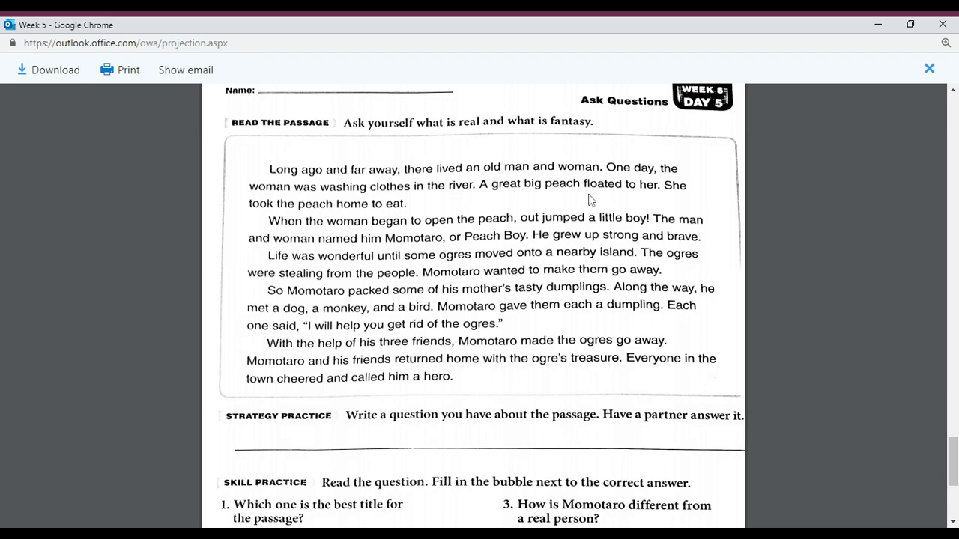
{"action": "mouse_move", "coordinate": [258, 213]}
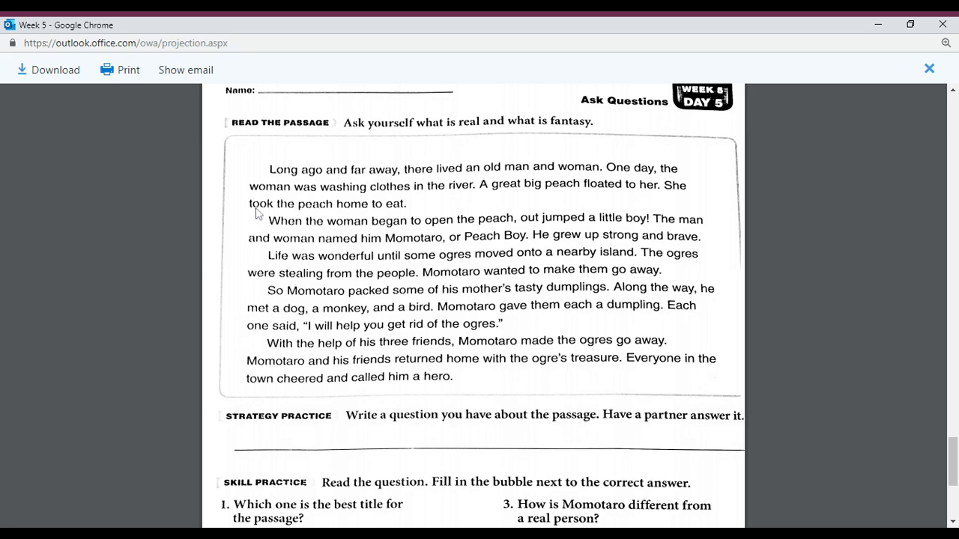
{"action": "mouse_move", "coordinate": [321, 243]}
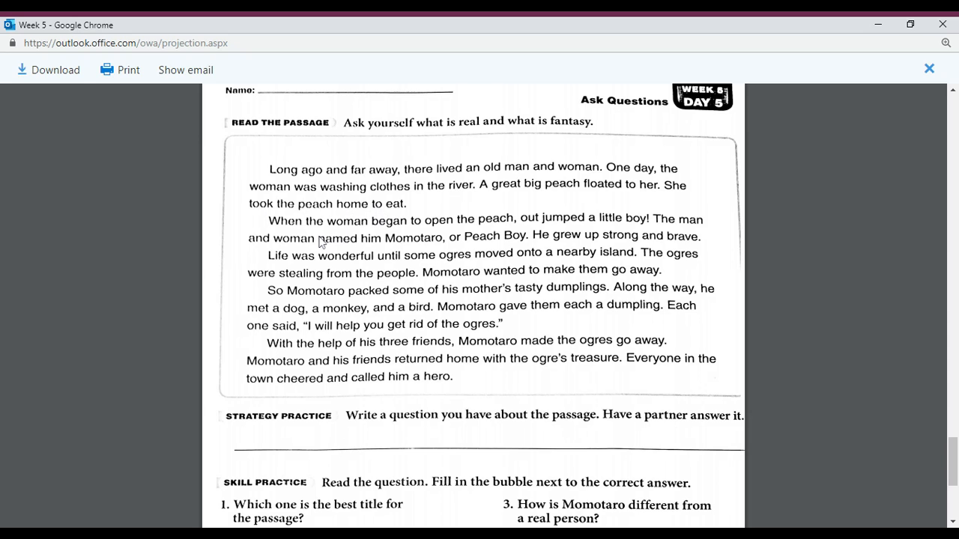
{"action": "mouse_move", "coordinate": [417, 230]}
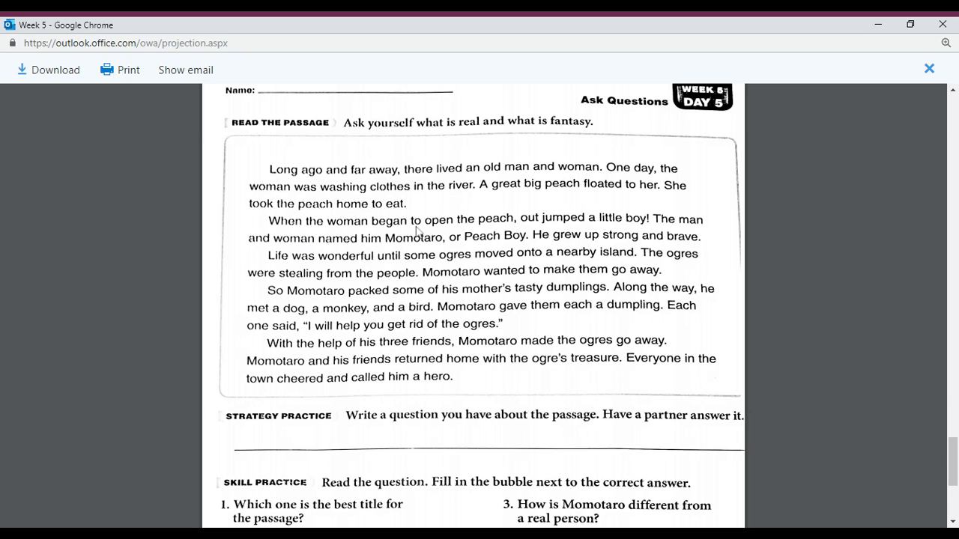
{"action": "mouse_move", "coordinate": [577, 228]}
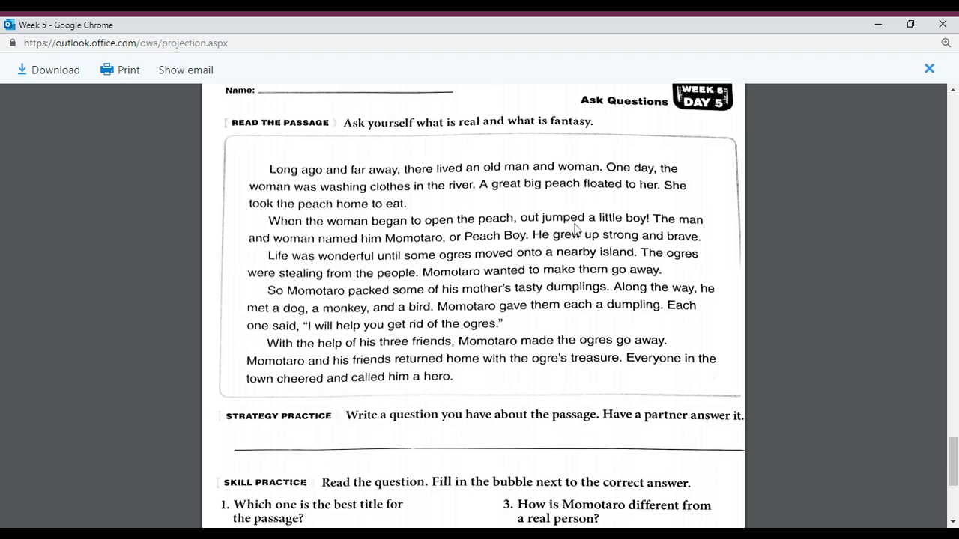
{"action": "mouse_move", "coordinate": [647, 231]}
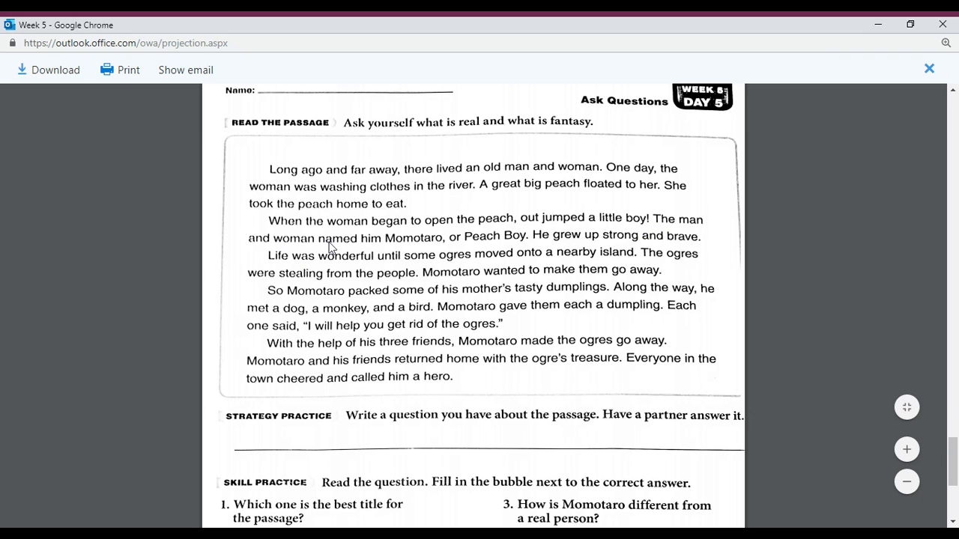
{"action": "mouse_move", "coordinate": [408, 243]}
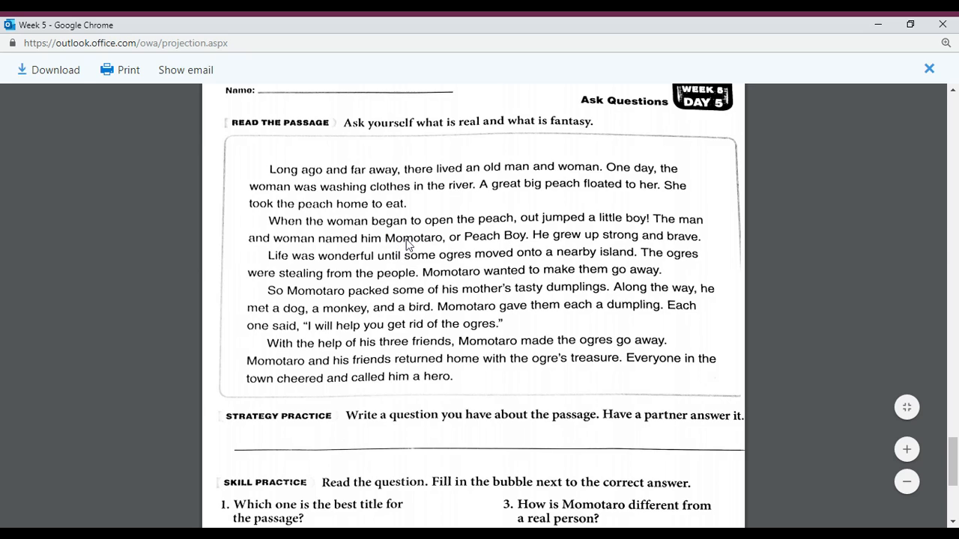
{"action": "mouse_move", "coordinate": [423, 249]}
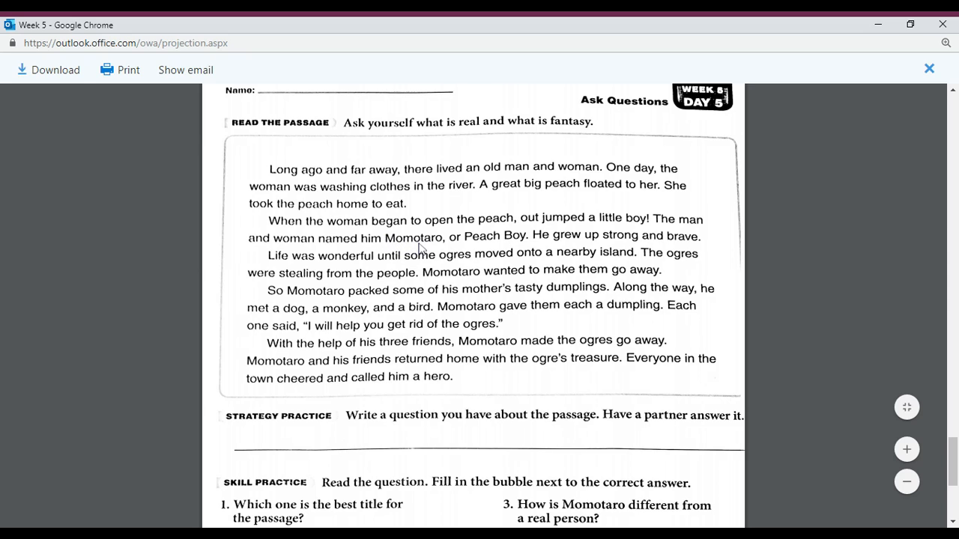
{"action": "mouse_move", "coordinate": [452, 247]}
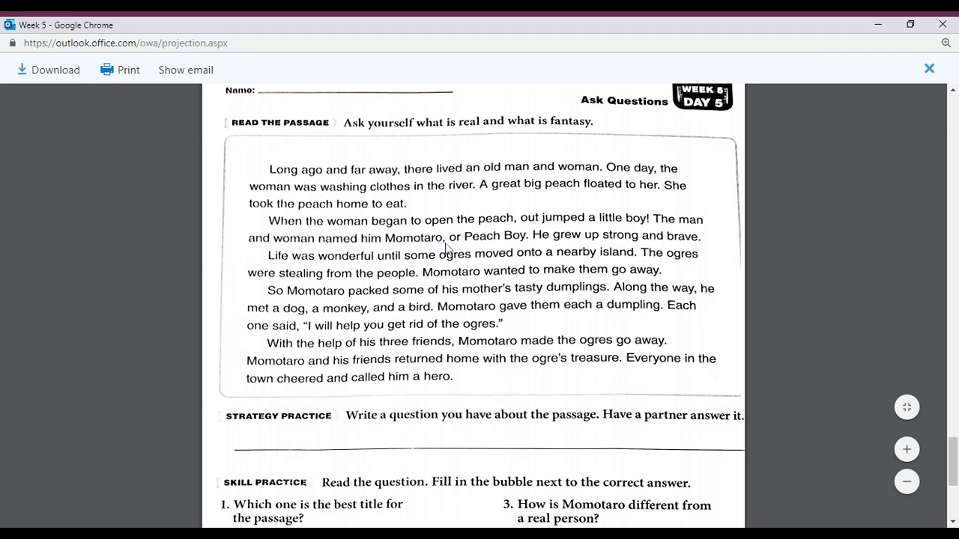
{"action": "mouse_move", "coordinate": [621, 246]}
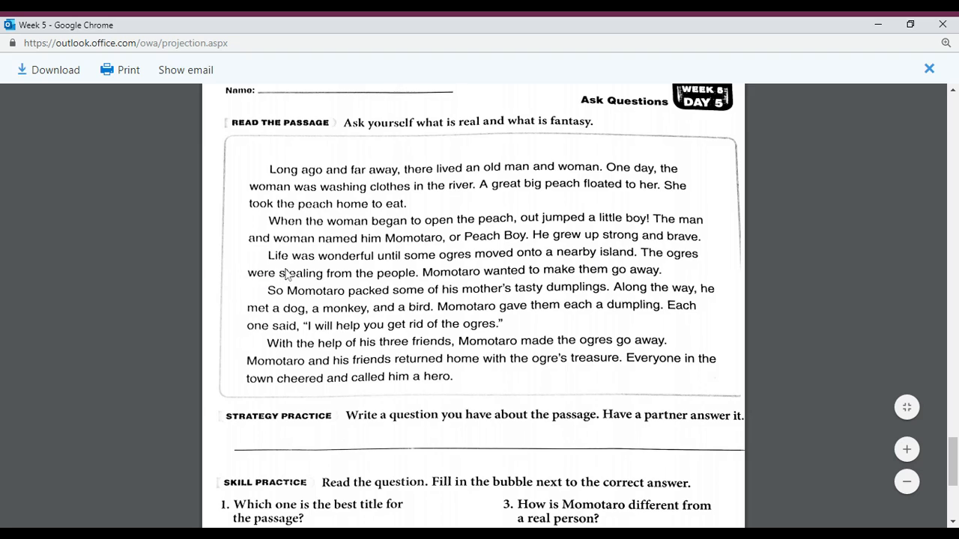
{"action": "mouse_move", "coordinate": [432, 264]}
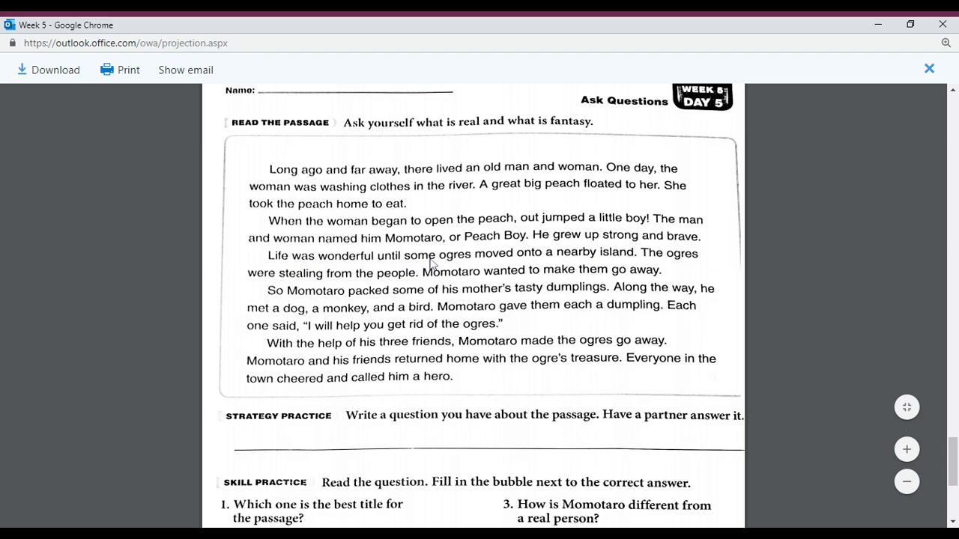
{"action": "mouse_move", "coordinate": [508, 264]}
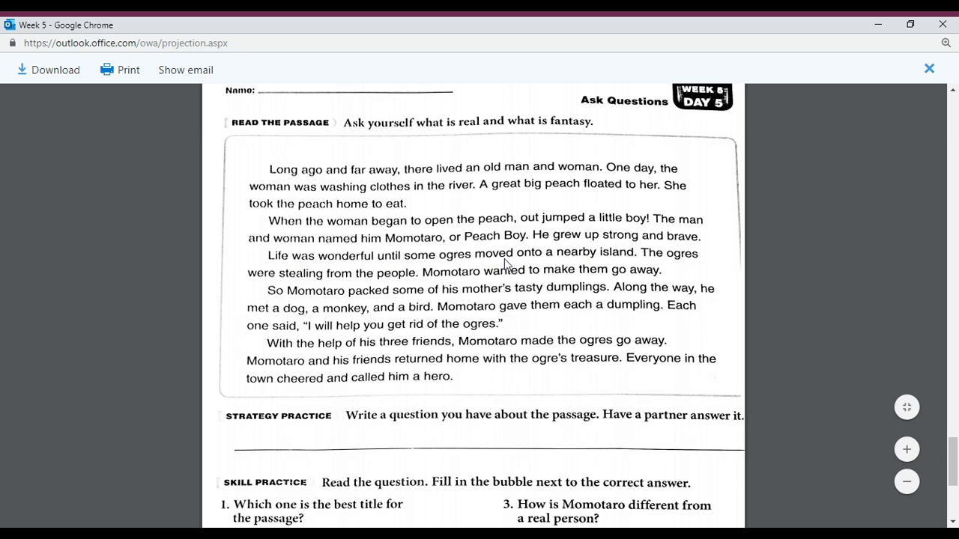
{"action": "mouse_move", "coordinate": [543, 258]}
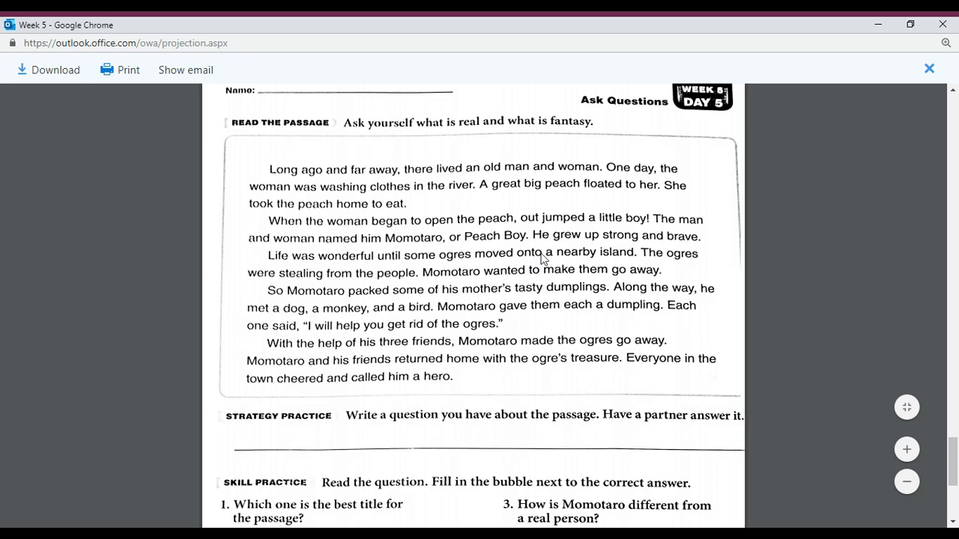
{"action": "mouse_move", "coordinate": [660, 264]}
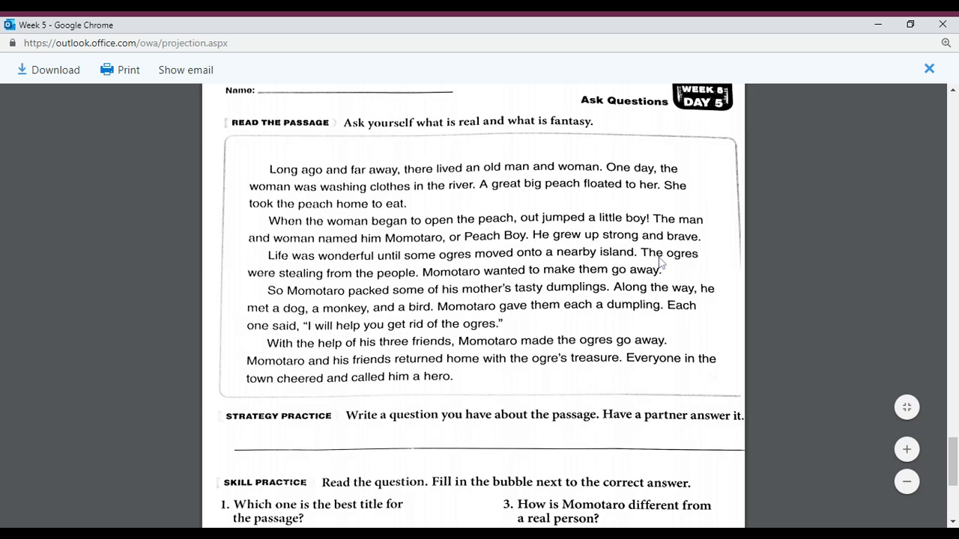
{"action": "mouse_move", "coordinate": [399, 283]}
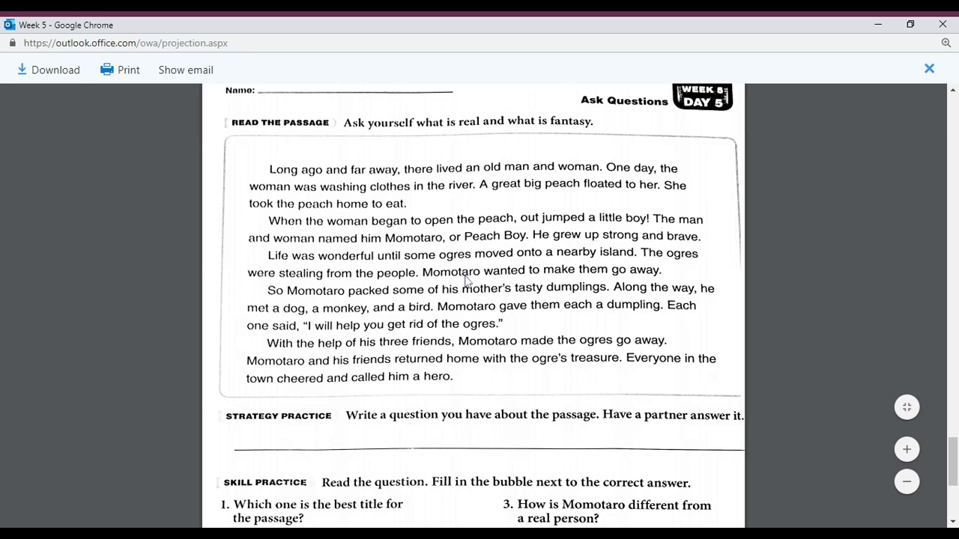
{"action": "mouse_move", "coordinate": [605, 275]}
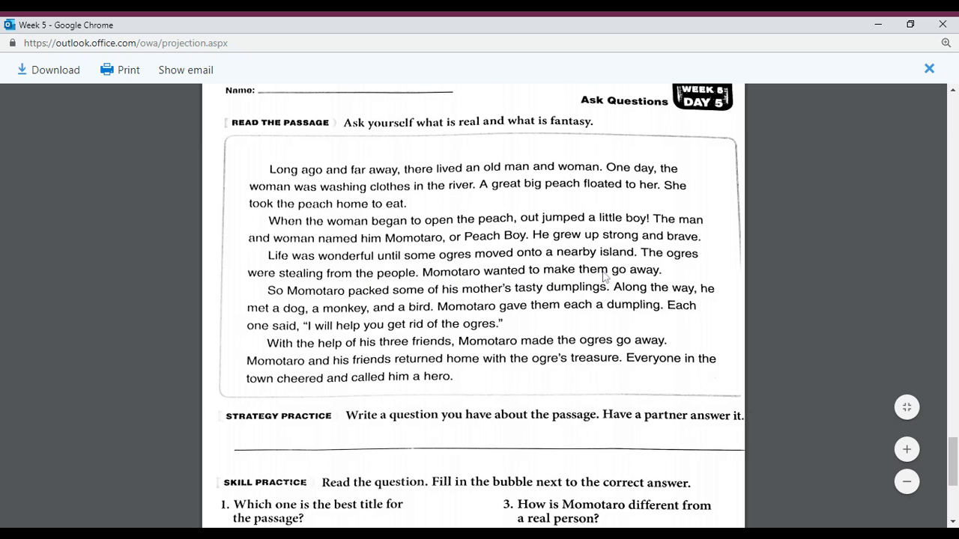
{"action": "mouse_move", "coordinate": [628, 282]}
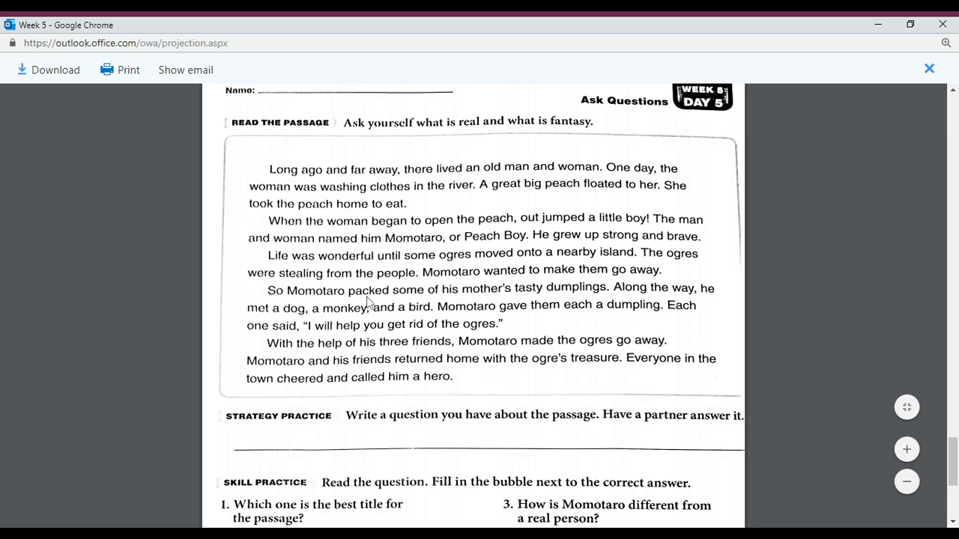
{"action": "mouse_move", "coordinate": [401, 301]}
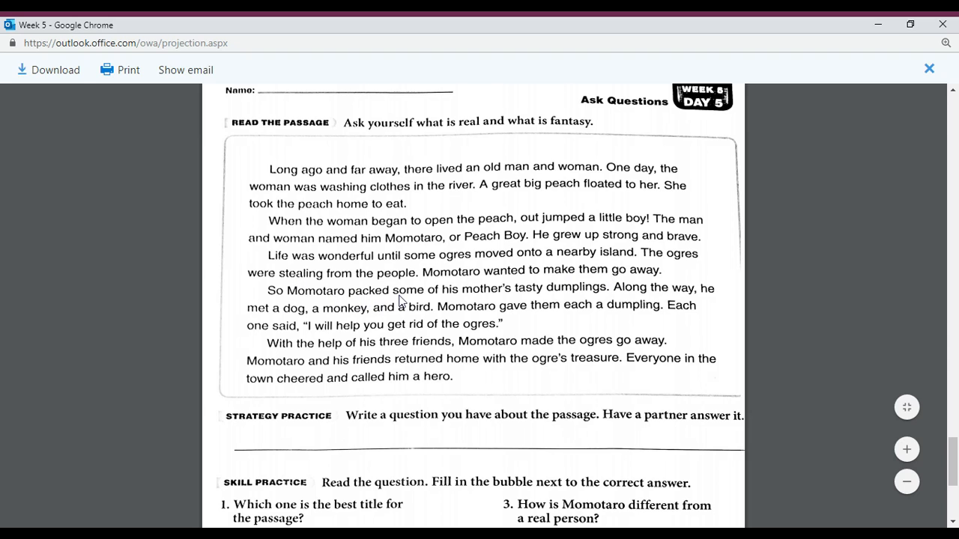
{"action": "mouse_move", "coordinate": [558, 298]}
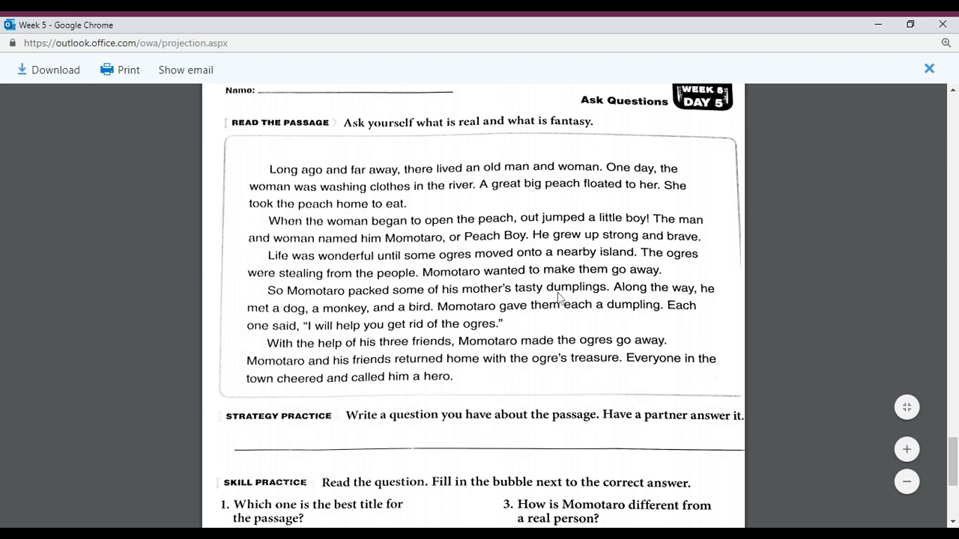
{"action": "mouse_move", "coordinate": [270, 316]}
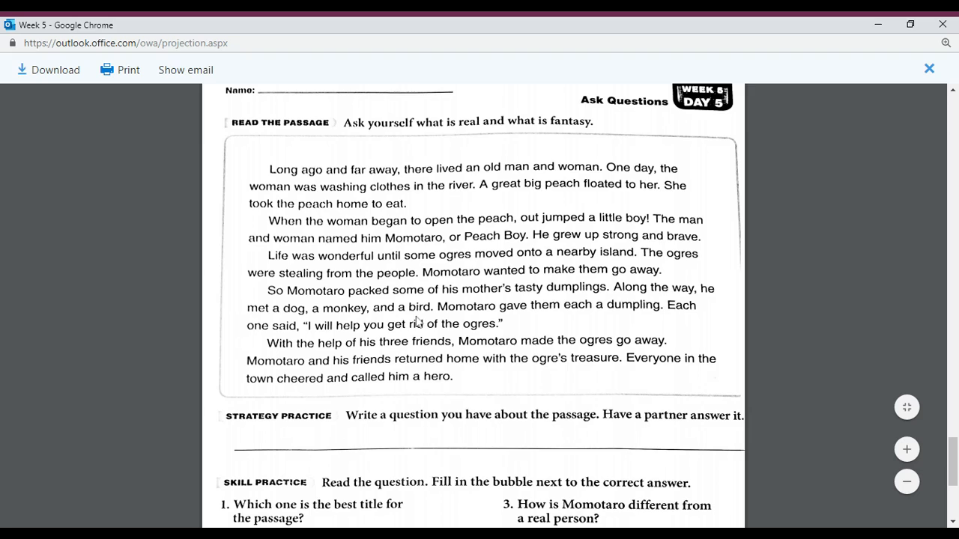
{"action": "mouse_move", "coordinate": [554, 324]}
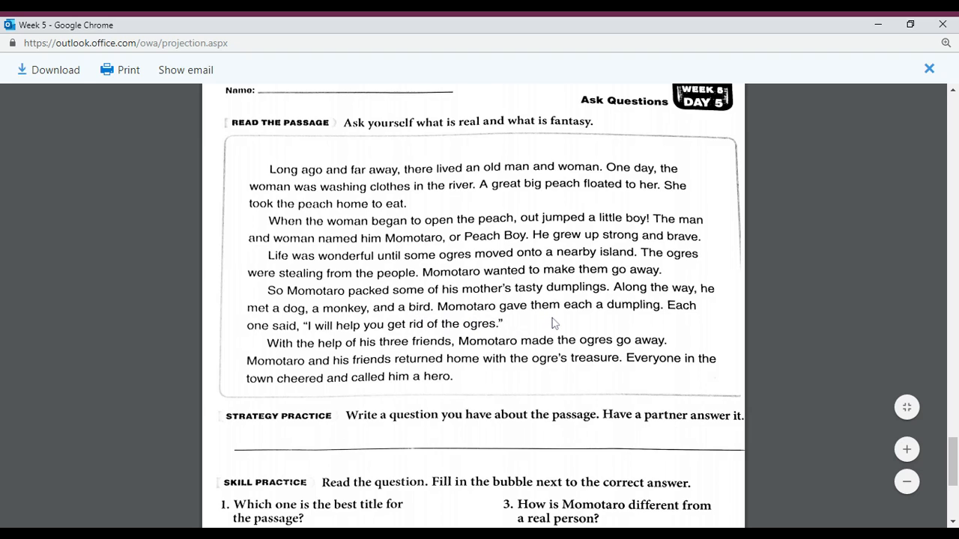
{"action": "mouse_move", "coordinate": [662, 321]}
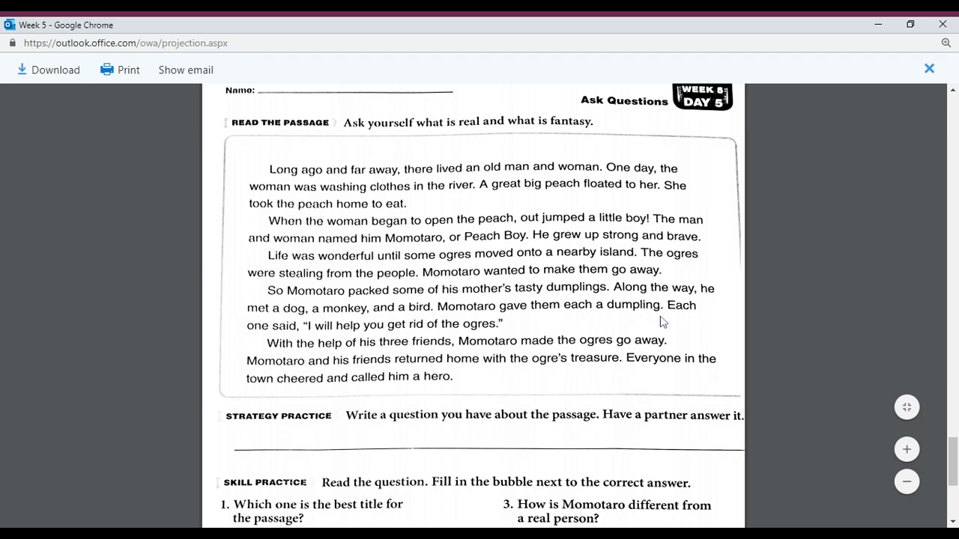
{"action": "mouse_move", "coordinate": [307, 342]}
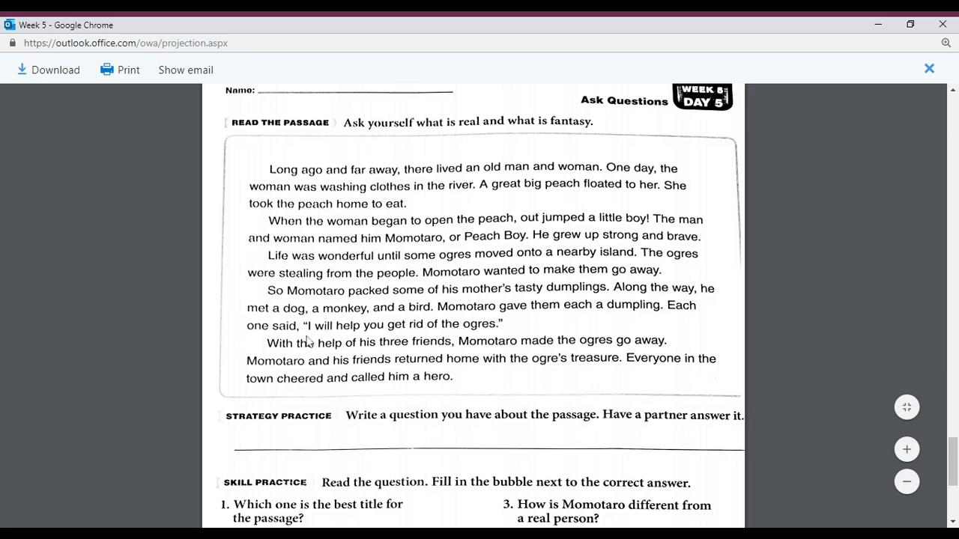
{"action": "mouse_move", "coordinate": [457, 335]}
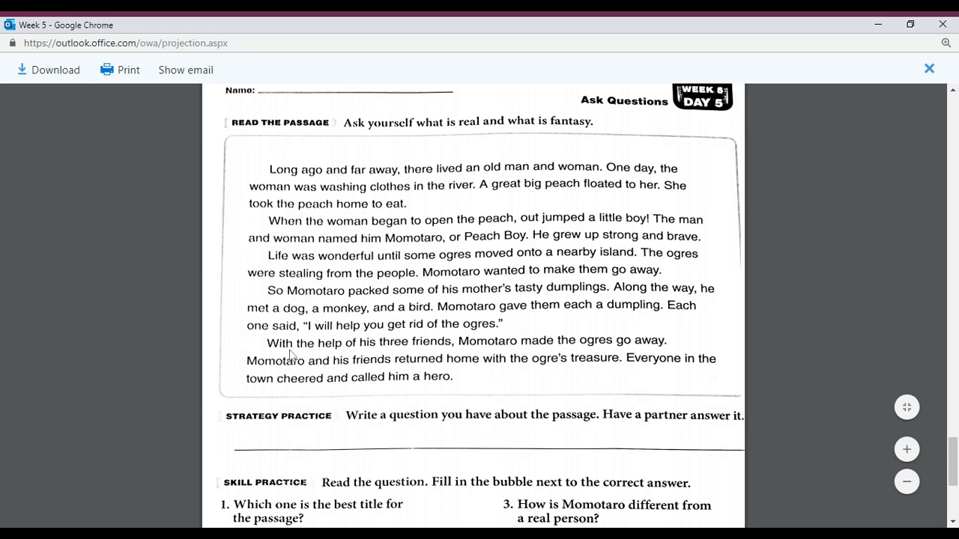
{"action": "mouse_move", "coordinate": [495, 358]}
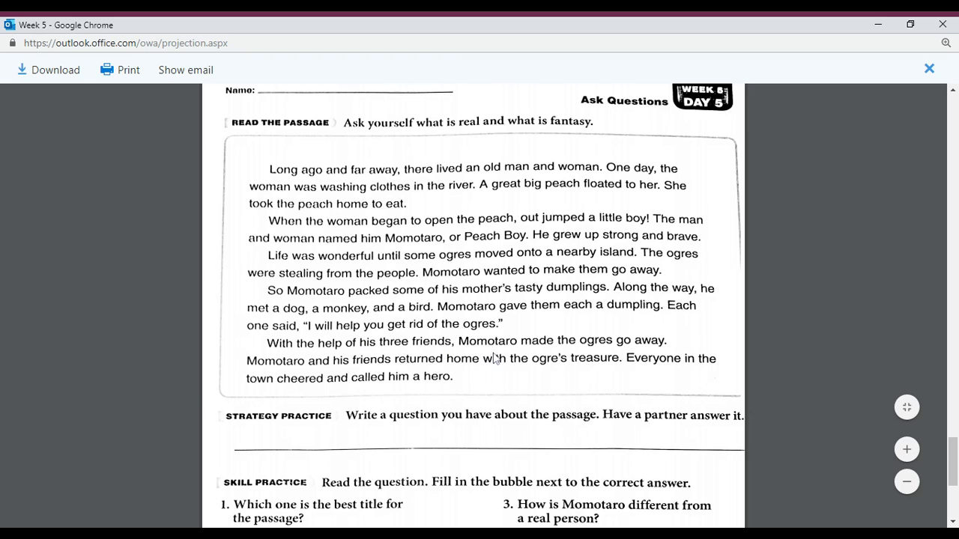
{"action": "mouse_move", "coordinate": [638, 351]}
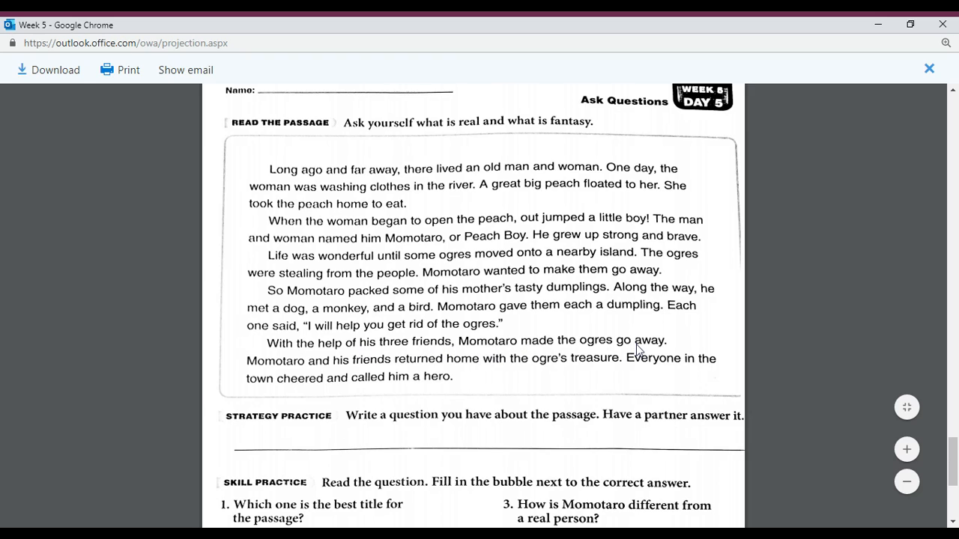
{"action": "mouse_move", "coordinate": [345, 395]}
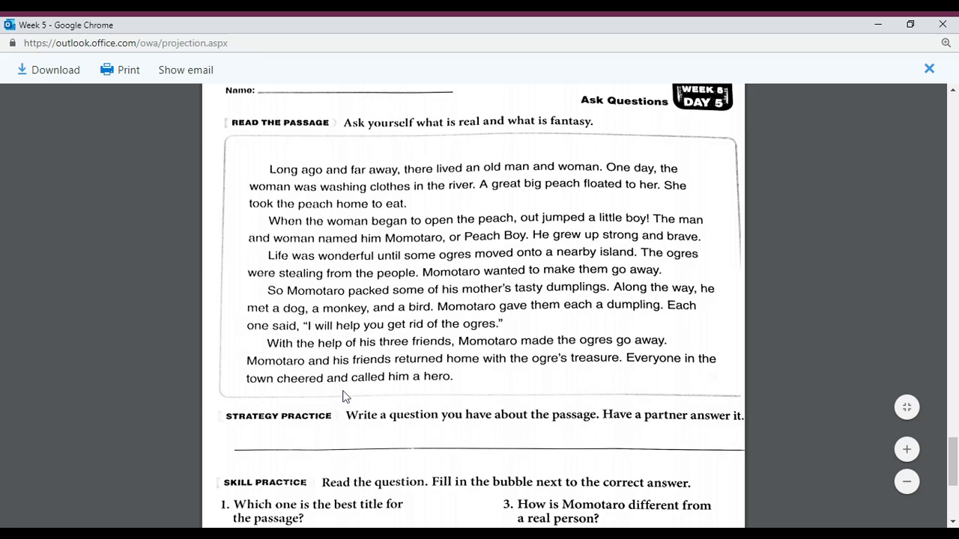
{"action": "mouse_move", "coordinate": [502, 368]}
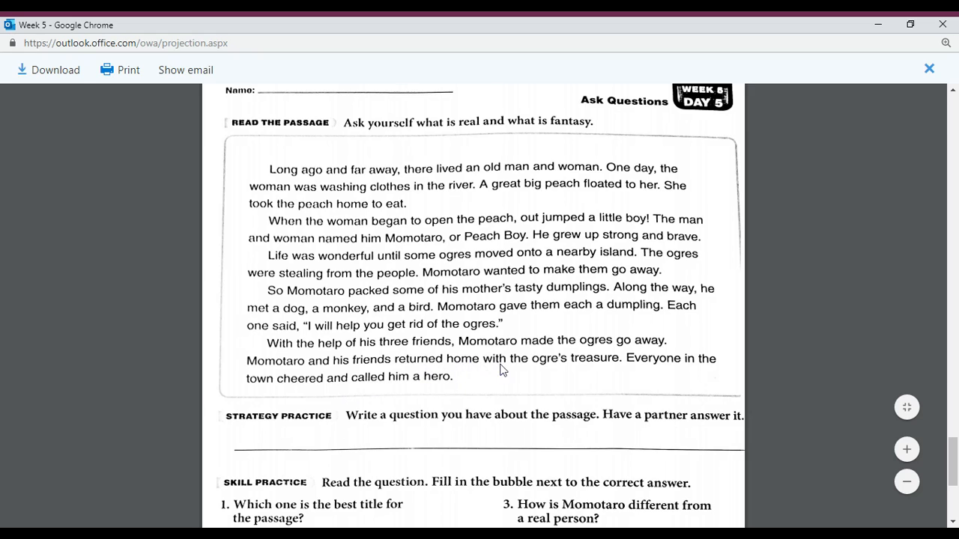
{"action": "mouse_move", "coordinate": [574, 377]}
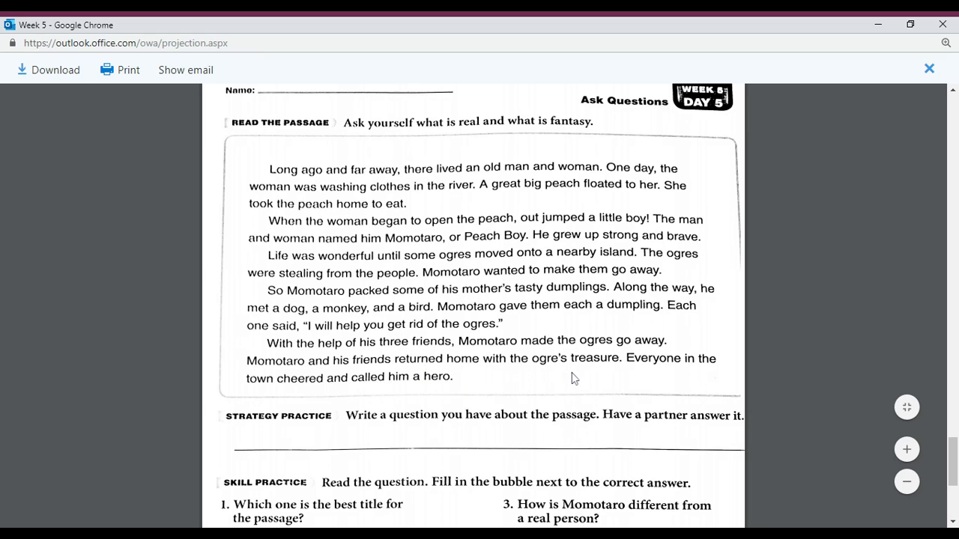
{"action": "mouse_move", "coordinate": [690, 369]}
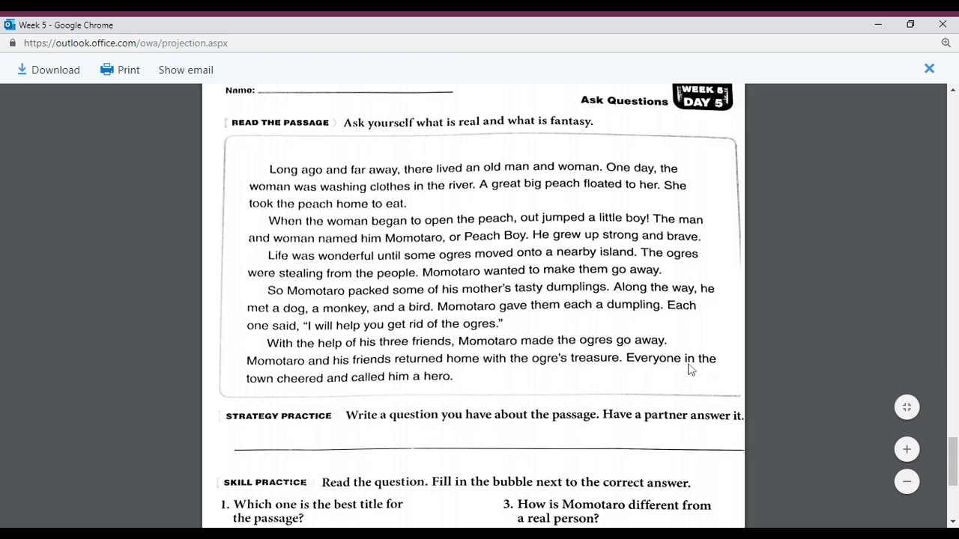
{"action": "mouse_move", "coordinate": [581, 322]}
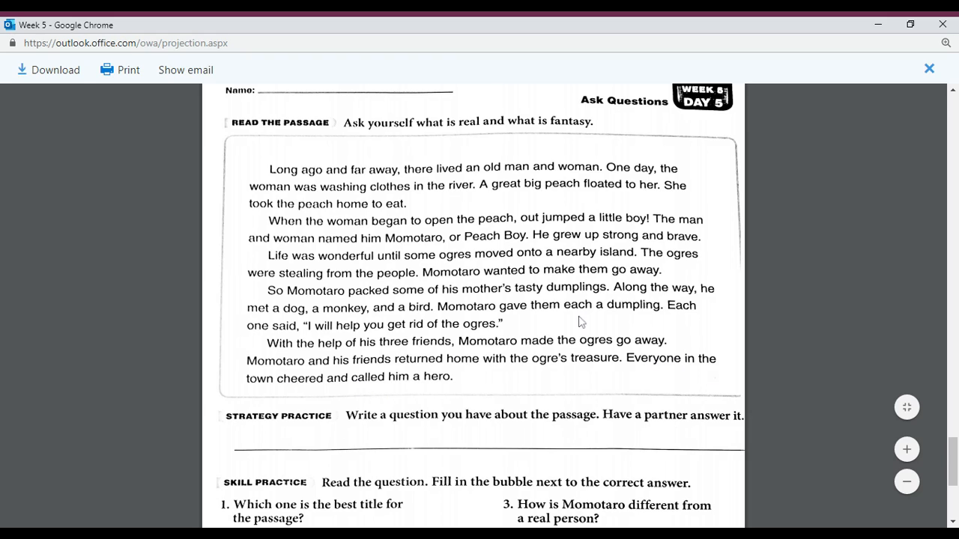
{"action": "mouse_move", "coordinate": [947, 452]}
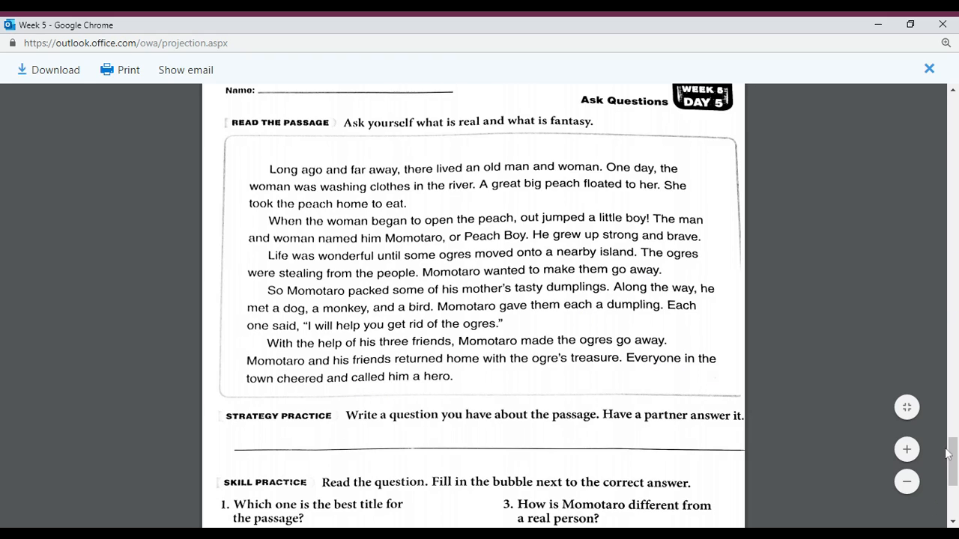
{"action": "scroll", "scroll_direction": "down", "scroll_amount": 3}
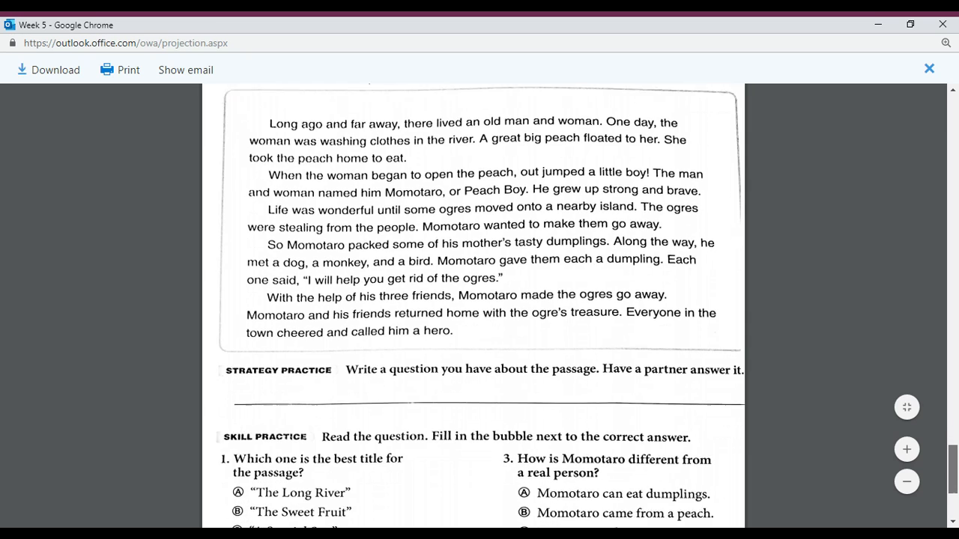
{"action": "scroll", "scroll_direction": "down", "scroll_amount": 3}
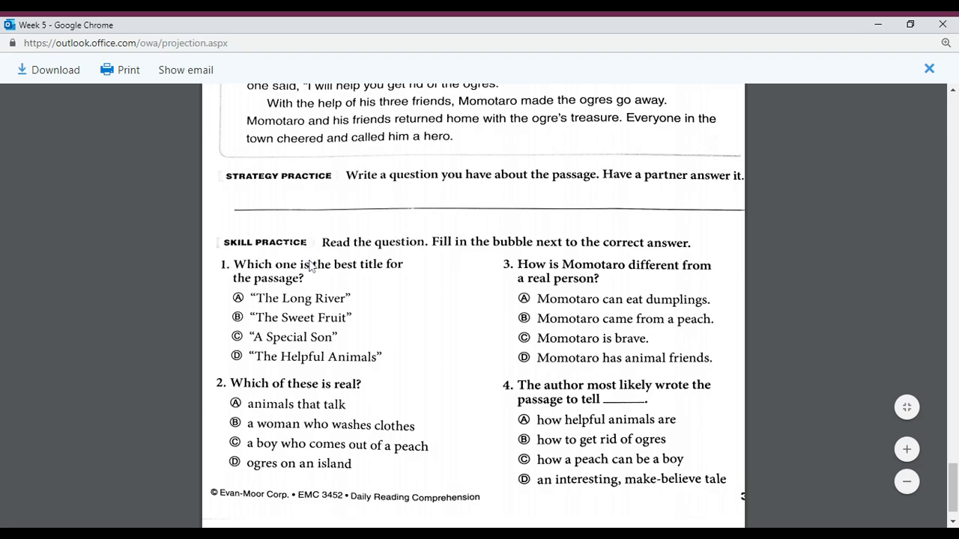
{"action": "mouse_move", "coordinate": [411, 281]}
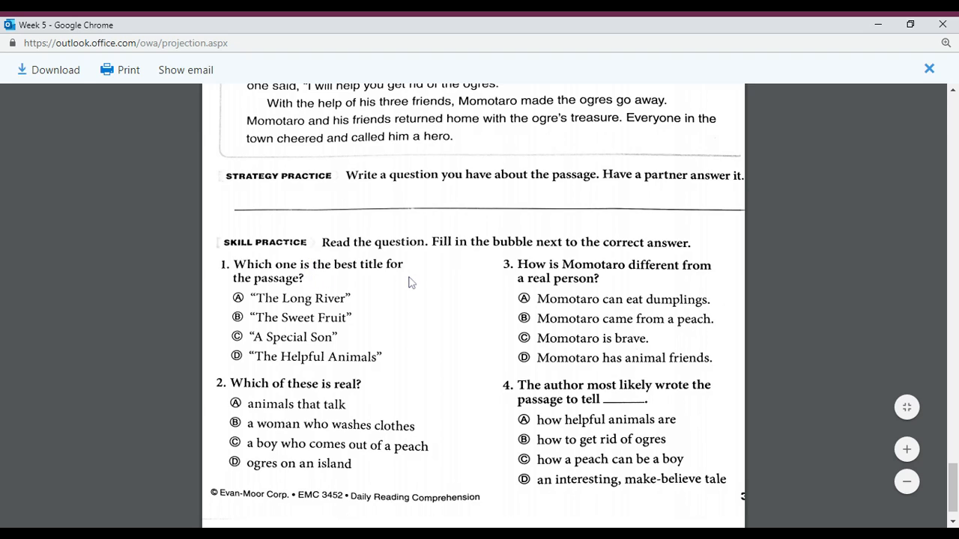
{"action": "mouse_move", "coordinate": [301, 327]}
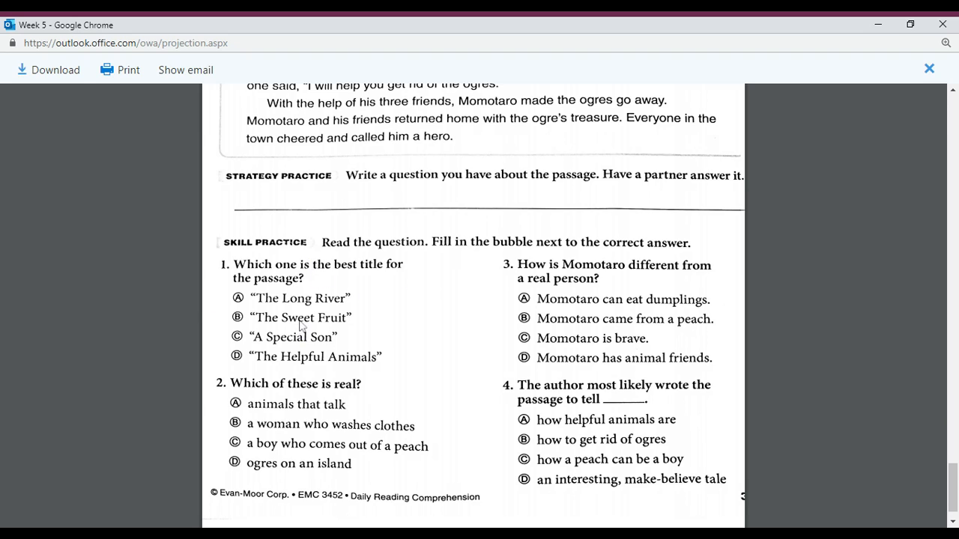
{"action": "mouse_move", "coordinate": [347, 313]}
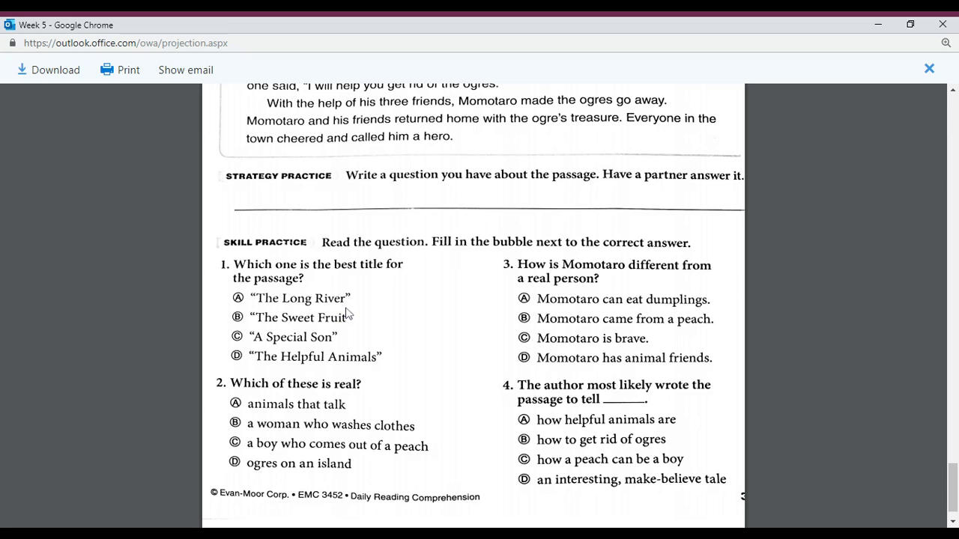
{"action": "mouse_move", "coordinate": [249, 323]}
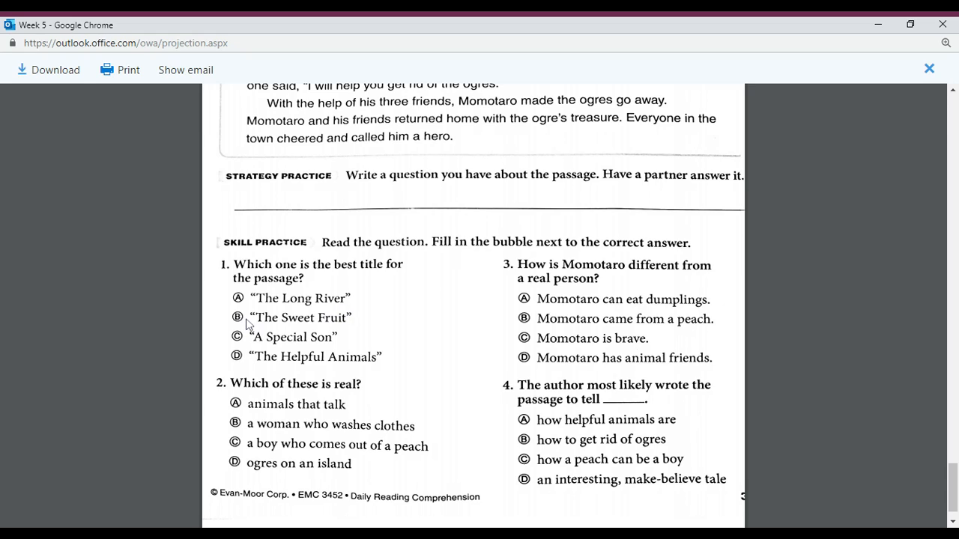
{"action": "mouse_move", "coordinate": [326, 342]}
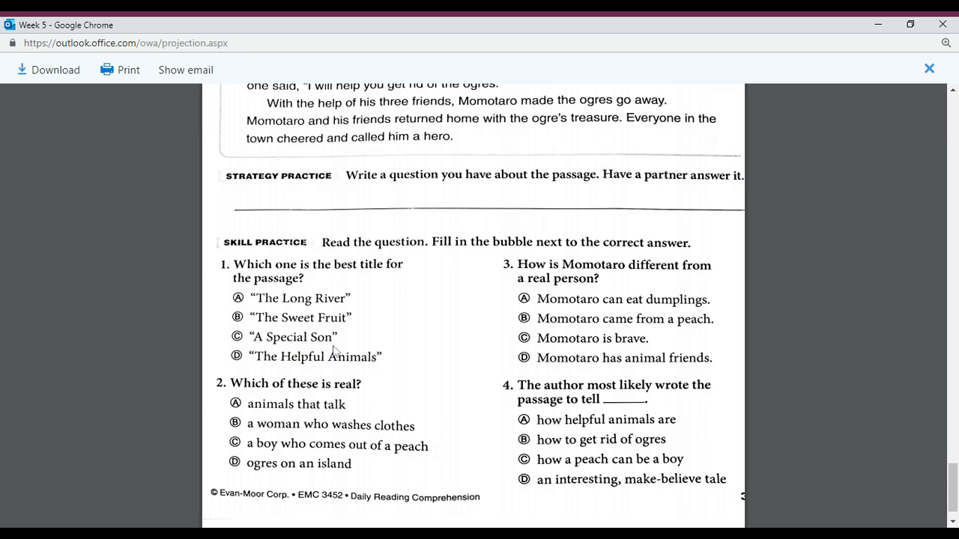
{"action": "mouse_move", "coordinate": [266, 367]}
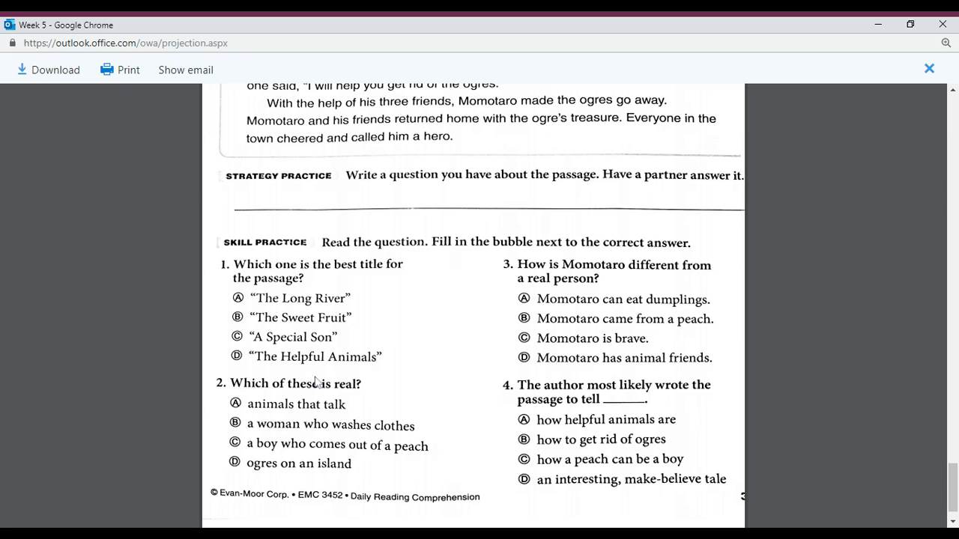
{"action": "mouse_move", "coordinate": [251, 390]}
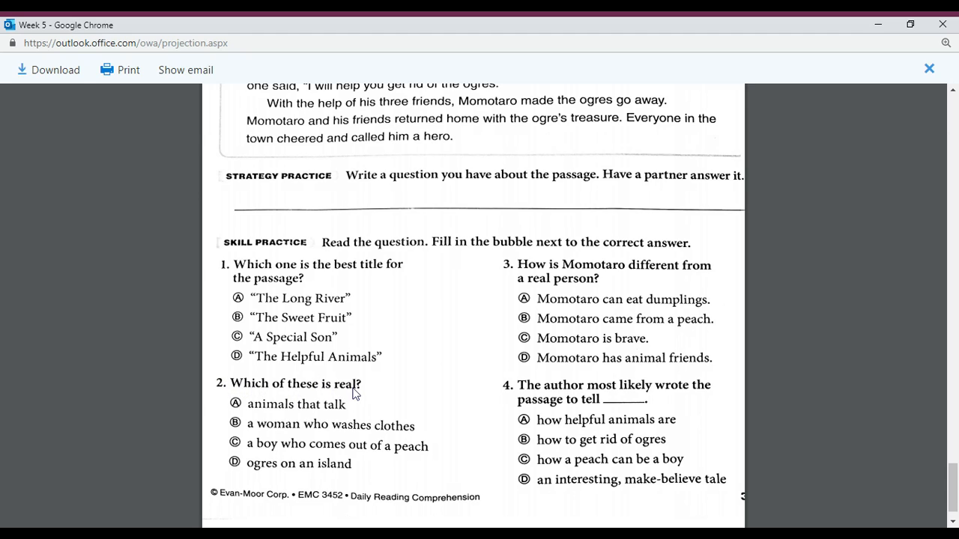
{"action": "mouse_move", "coordinate": [296, 410]}
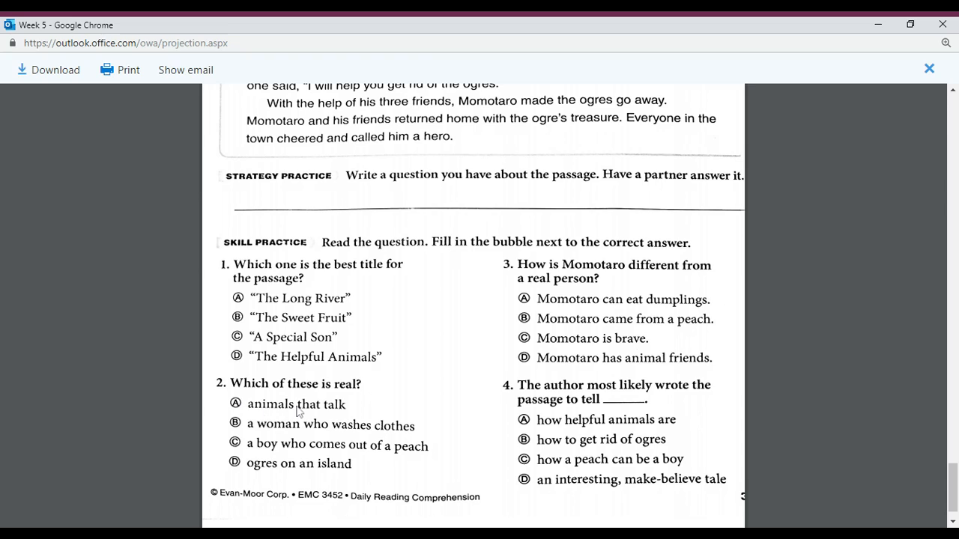
{"action": "mouse_move", "coordinate": [333, 430]}
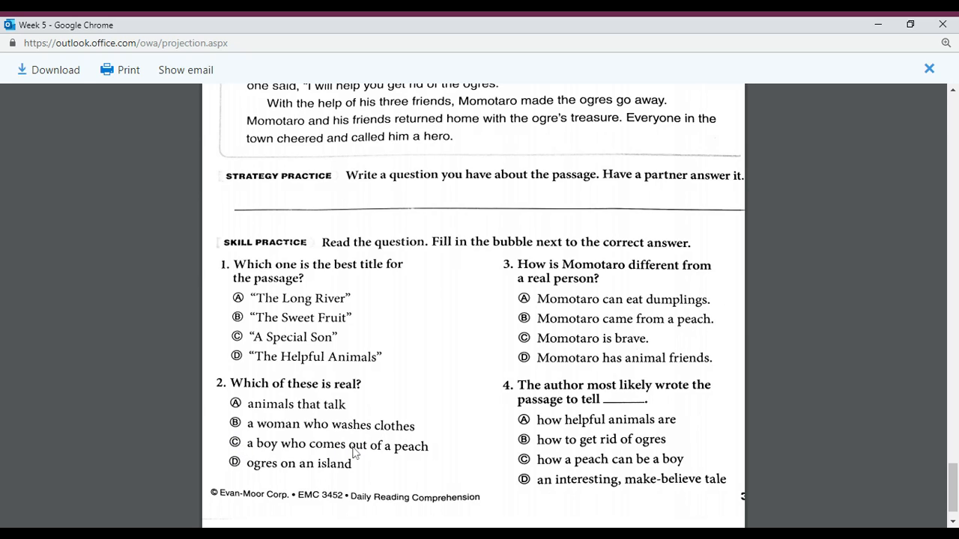
{"action": "mouse_move", "coordinate": [426, 456]}
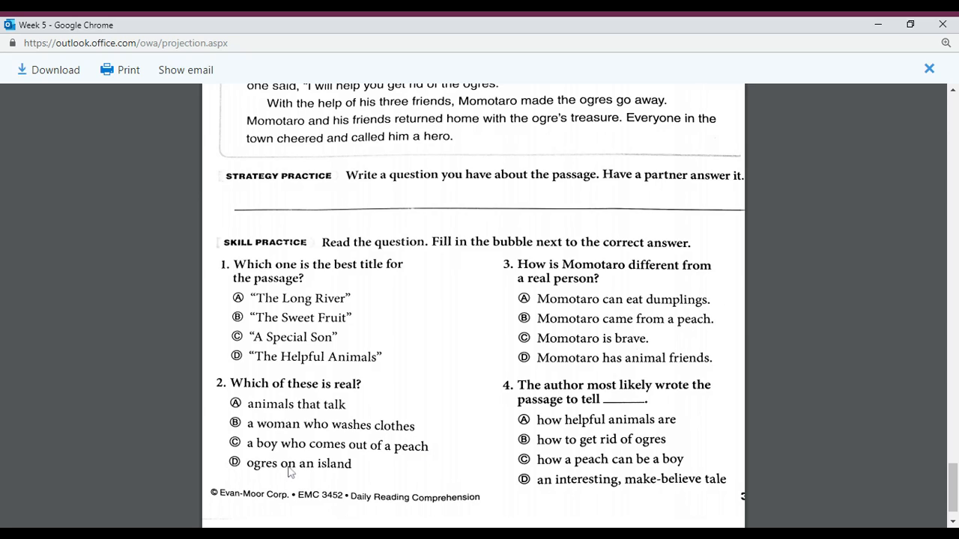
{"action": "mouse_move", "coordinate": [521, 282]}
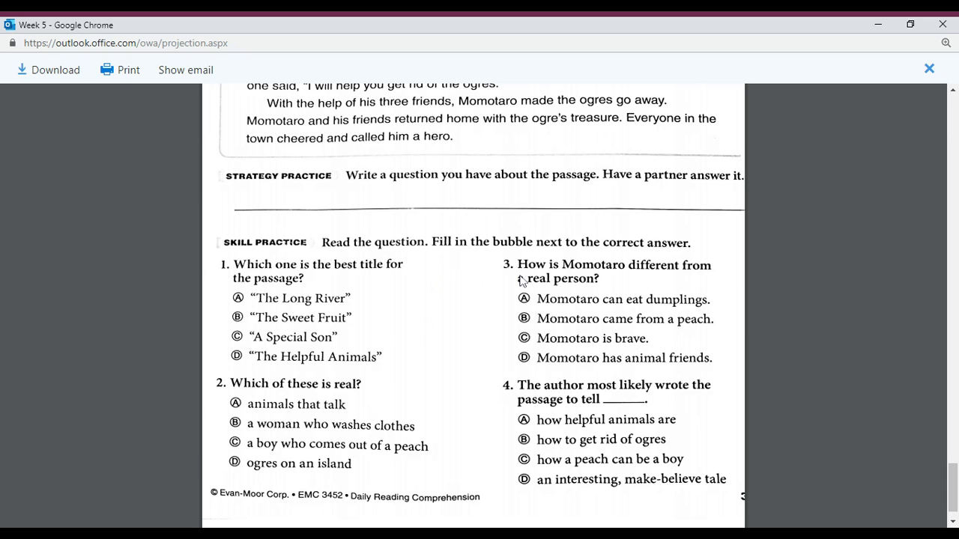
{"action": "mouse_move", "coordinate": [539, 273]}
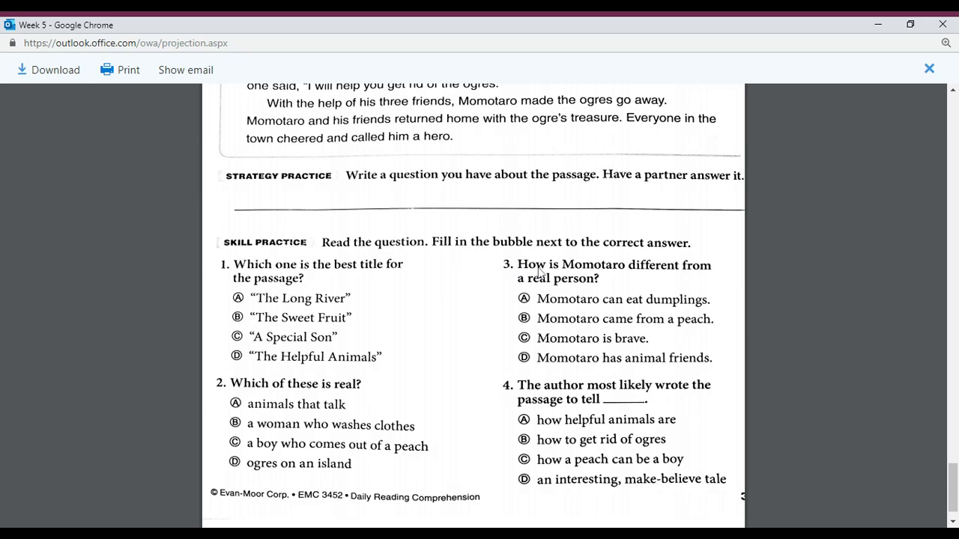
{"action": "mouse_move", "coordinate": [696, 276]}
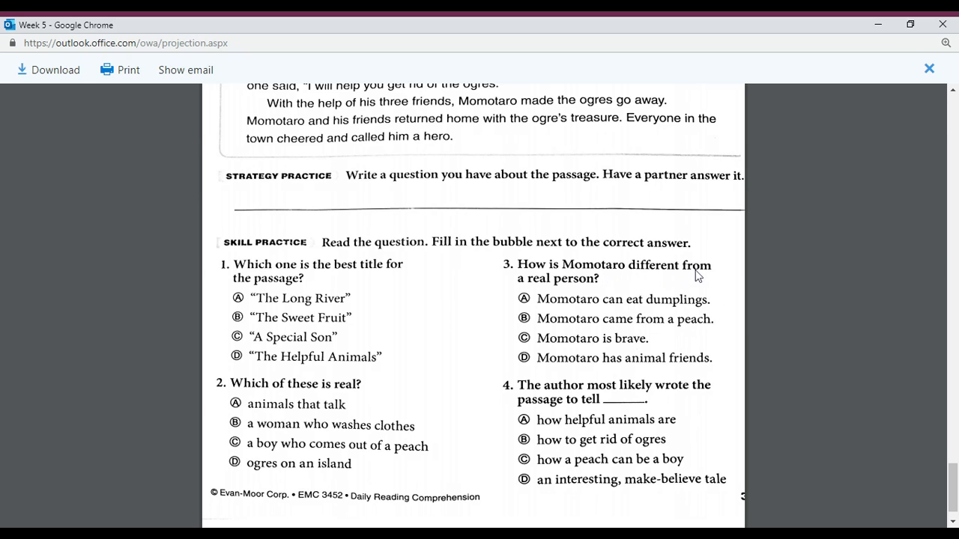
{"action": "mouse_move", "coordinate": [551, 309]}
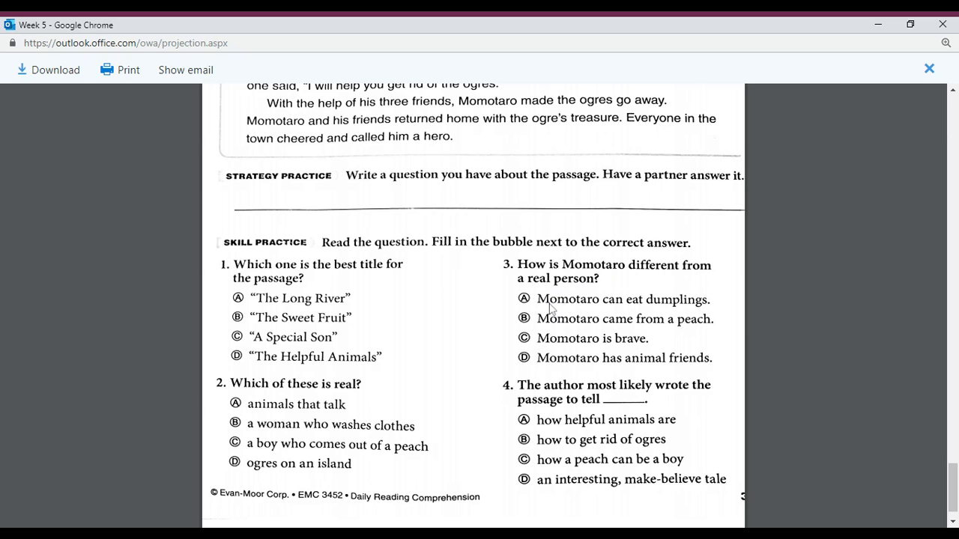
{"action": "mouse_move", "coordinate": [709, 313]}
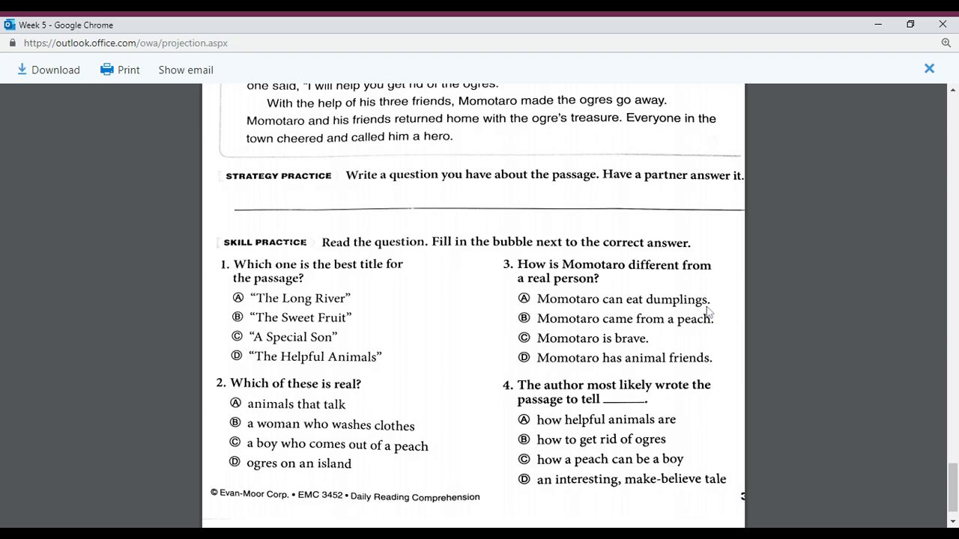
{"action": "mouse_move", "coordinate": [662, 335]}
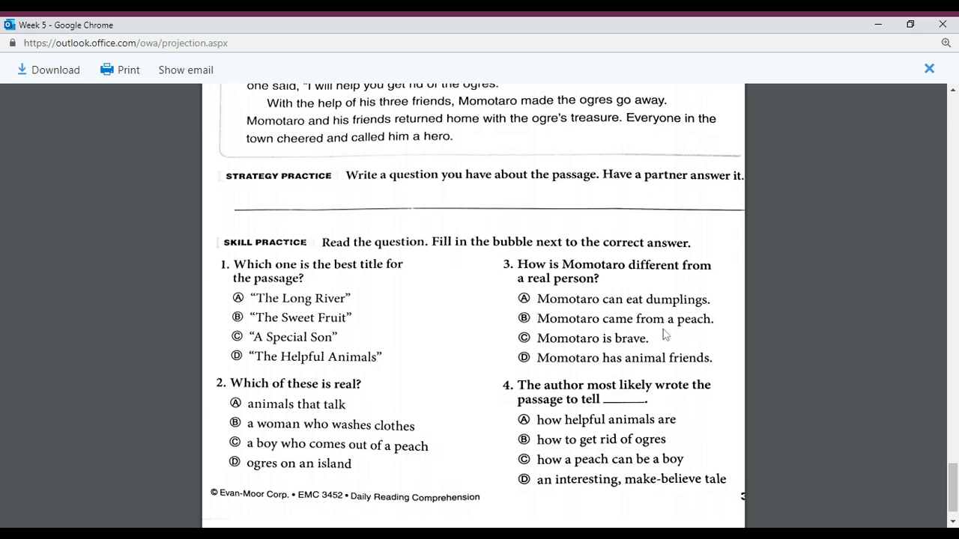
{"action": "mouse_move", "coordinate": [641, 346]}
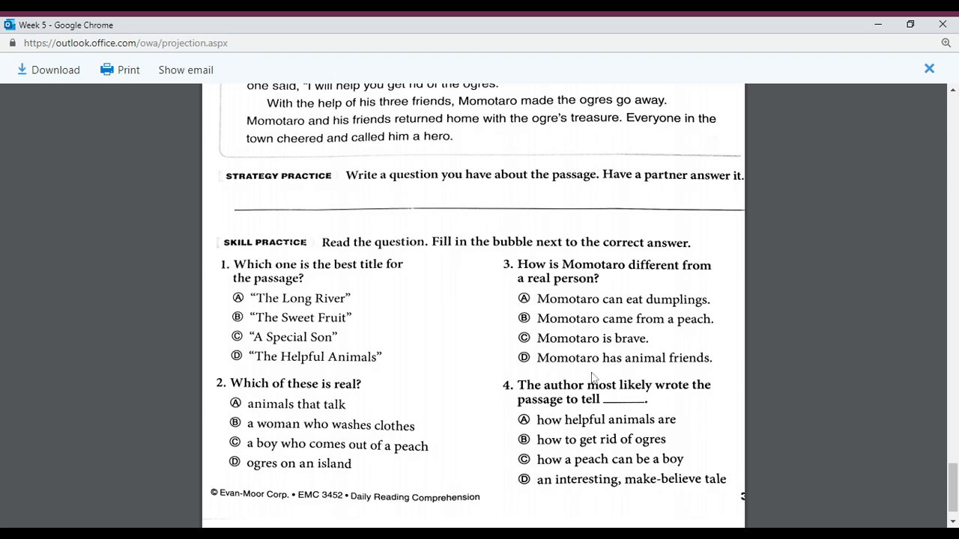
{"action": "mouse_move", "coordinate": [668, 375]}
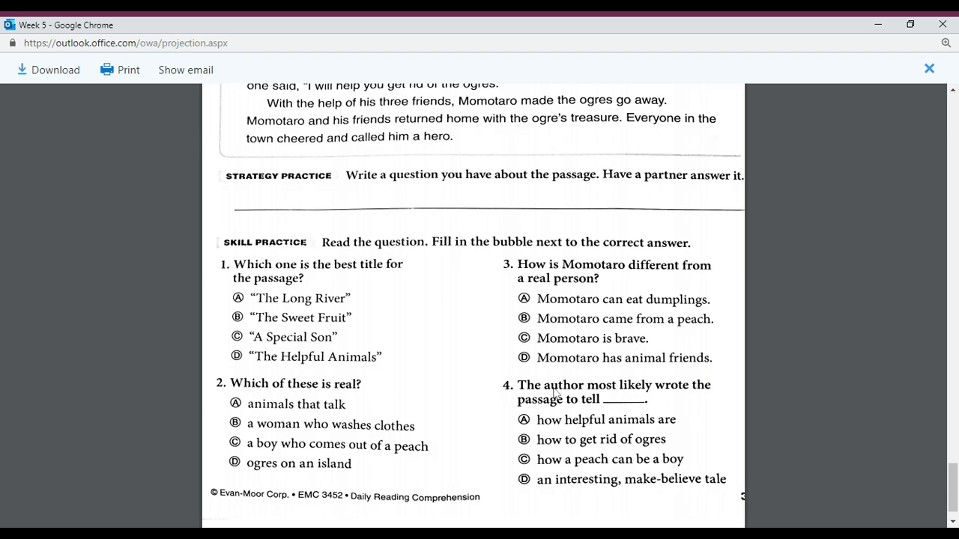
{"action": "mouse_move", "coordinate": [607, 397]}
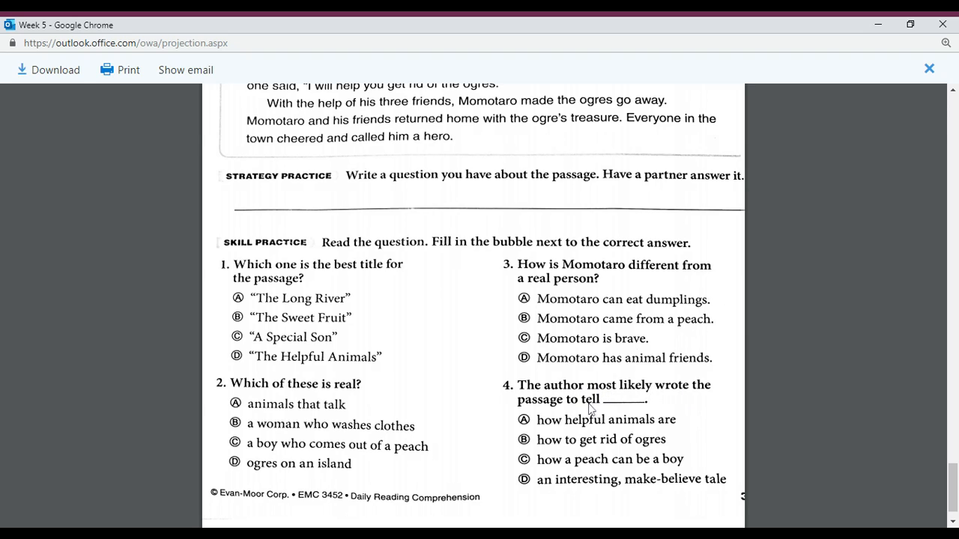
{"action": "mouse_move", "coordinate": [551, 427]}
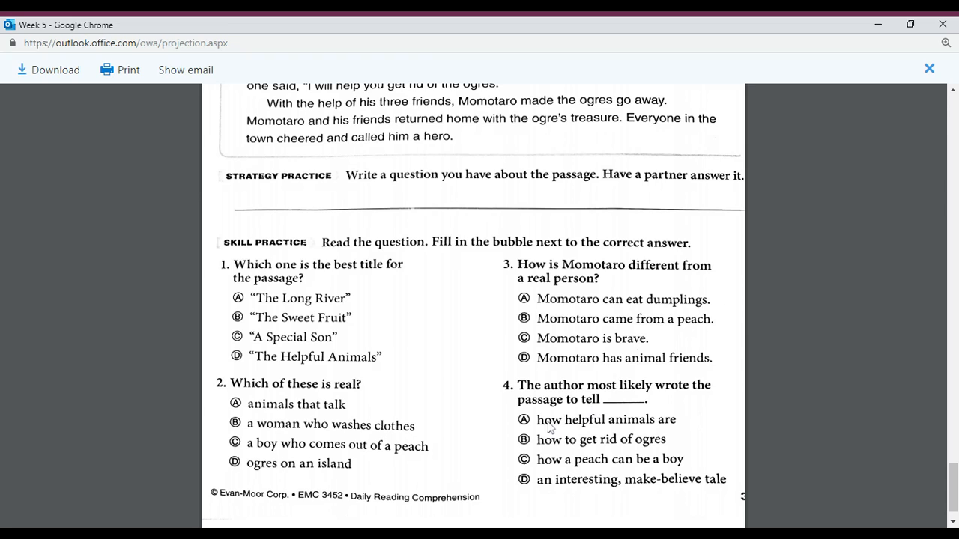
{"action": "mouse_move", "coordinate": [617, 429]}
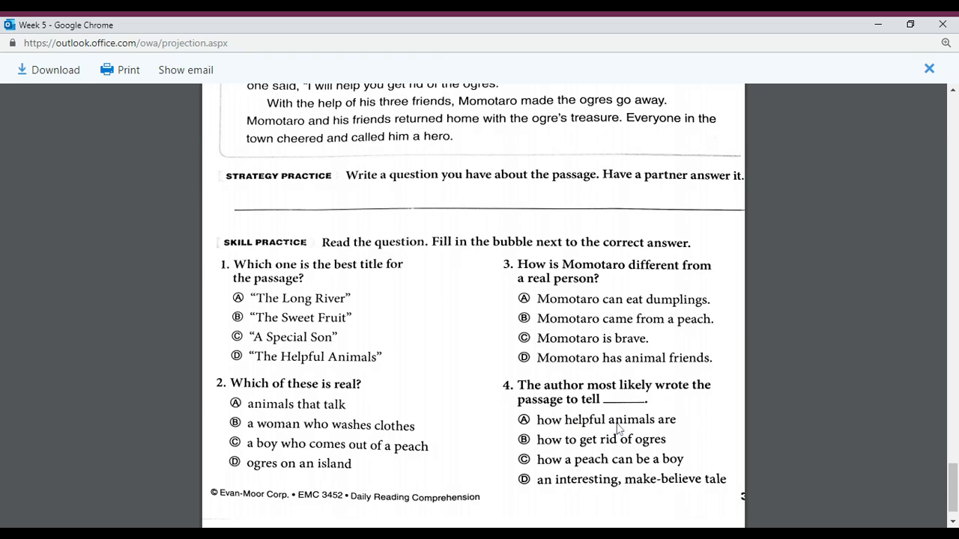